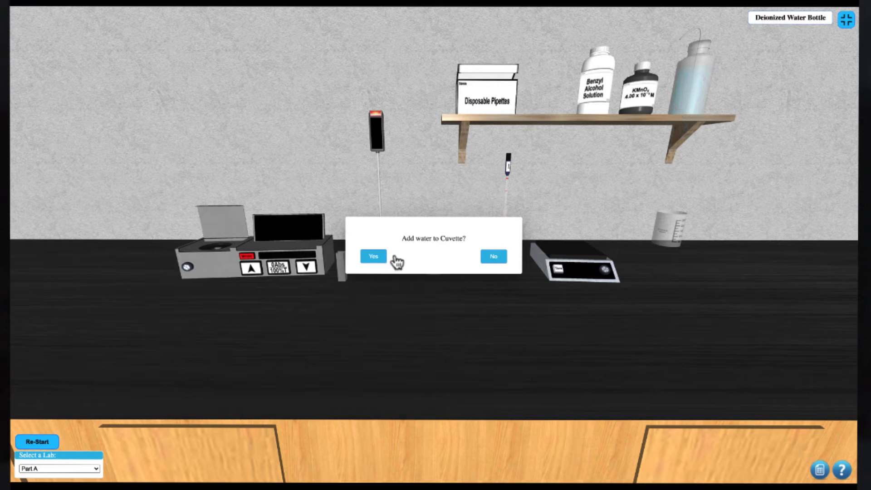
Blank the spectrophotometer with a deionized-water cuvette and calibrate it to 100.0 %T at 525 nm.
{"action": "left_click", "coordinate": [373, 256]}
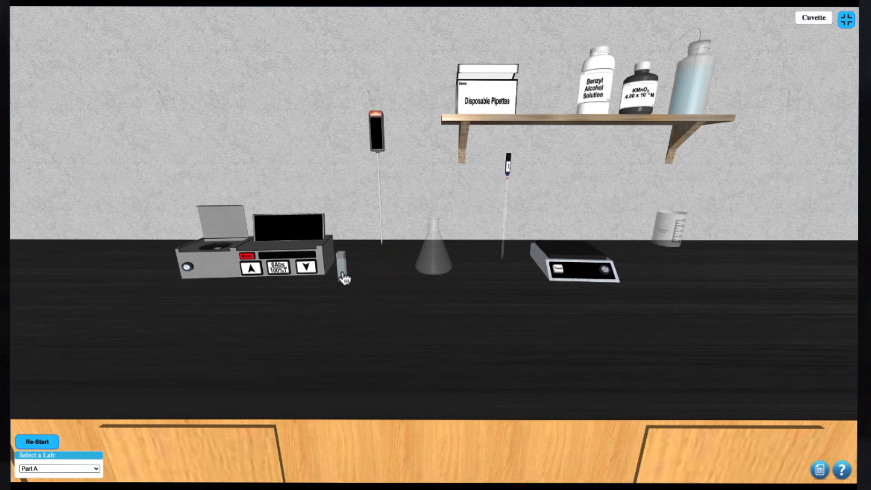
{"action": "left_click", "coordinate": [421, 228]}
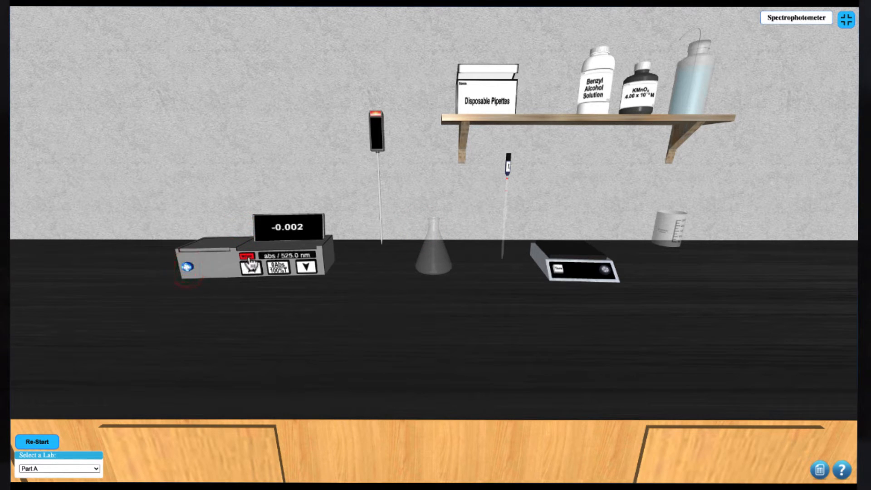
{"action": "left_click", "coordinate": [278, 268]}
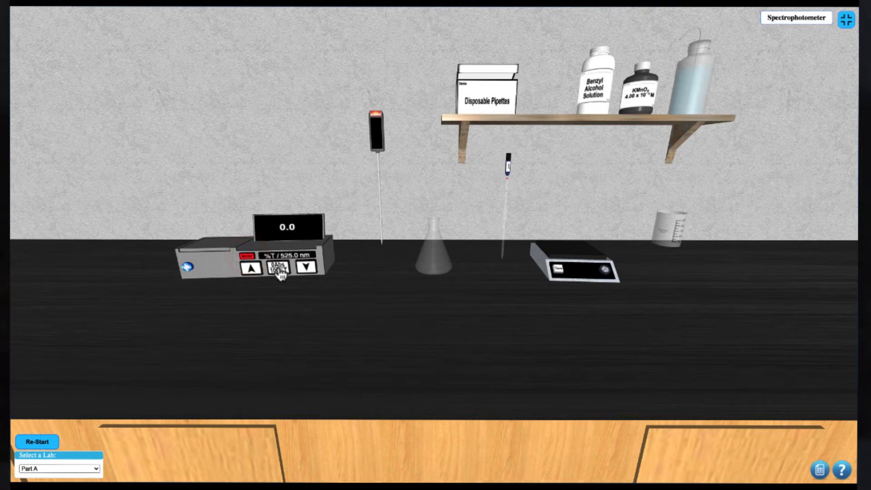
{"action": "left_click", "coordinate": [279, 268]}
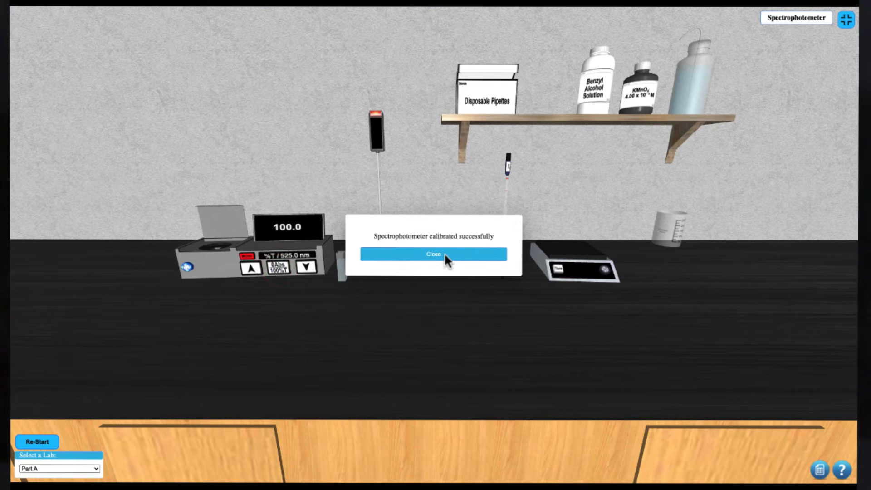
{"action": "left_click", "coordinate": [432, 254]}
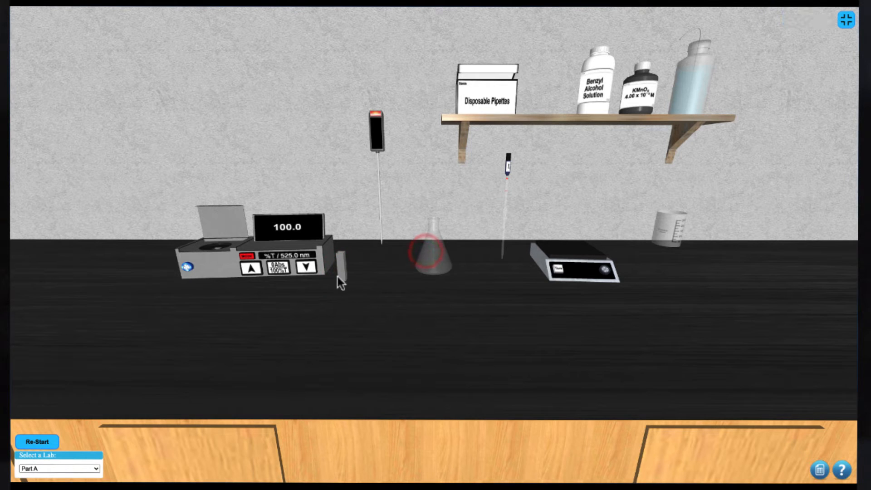
Dispense benzyl alcohol stock into the flask on the balance (44.984 g), then return it to the bench.
{"action": "left_click", "coordinate": [433, 240]}
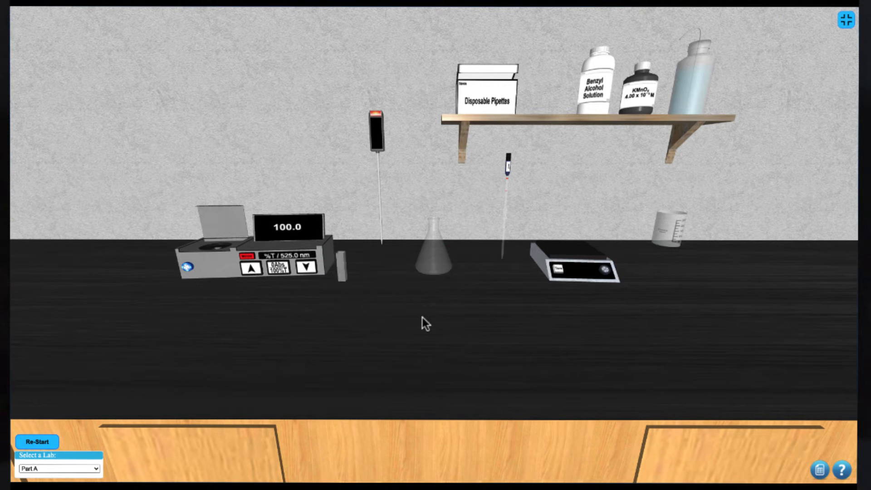
{"action": "mouse_move", "coordinate": [430, 272]}
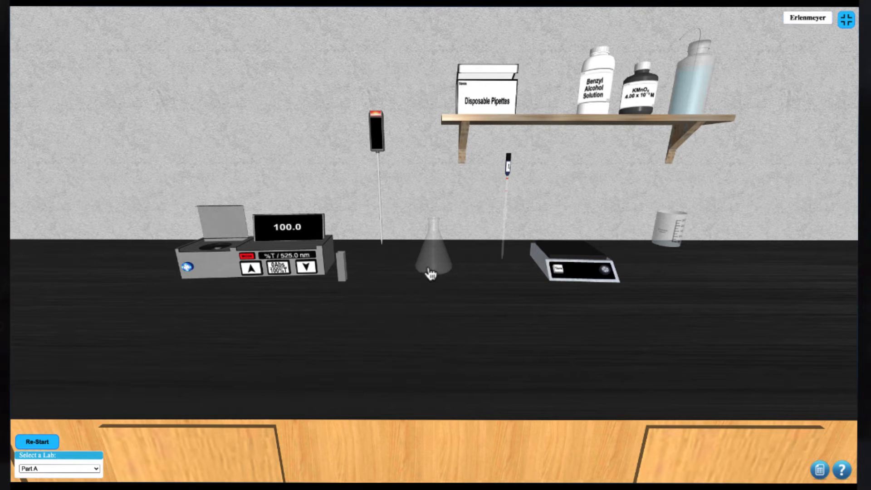
{"action": "left_click", "coordinate": [429, 272]}
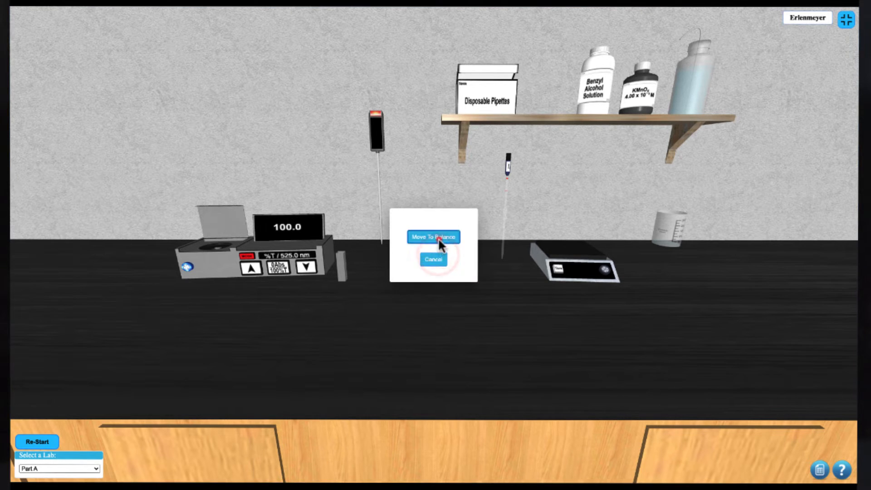
{"action": "left_click", "coordinate": [433, 236]}
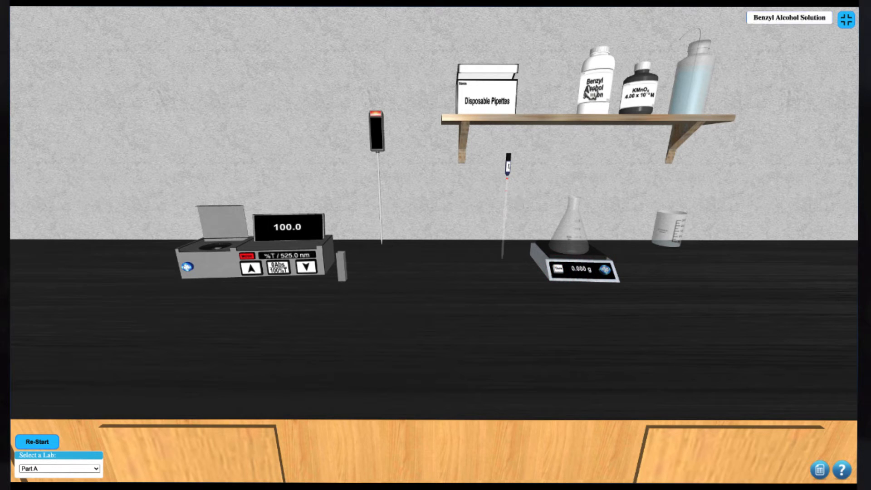
{"action": "left_click", "coordinate": [592, 87]}
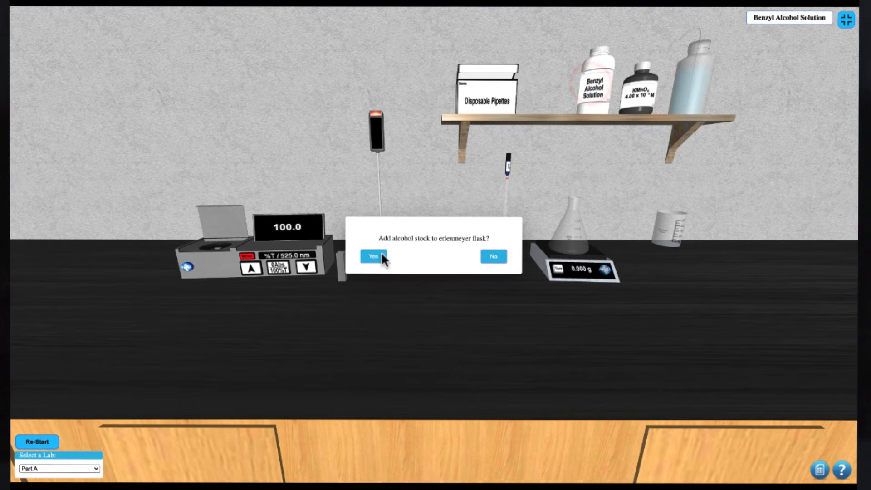
{"action": "left_click", "coordinate": [373, 257]}
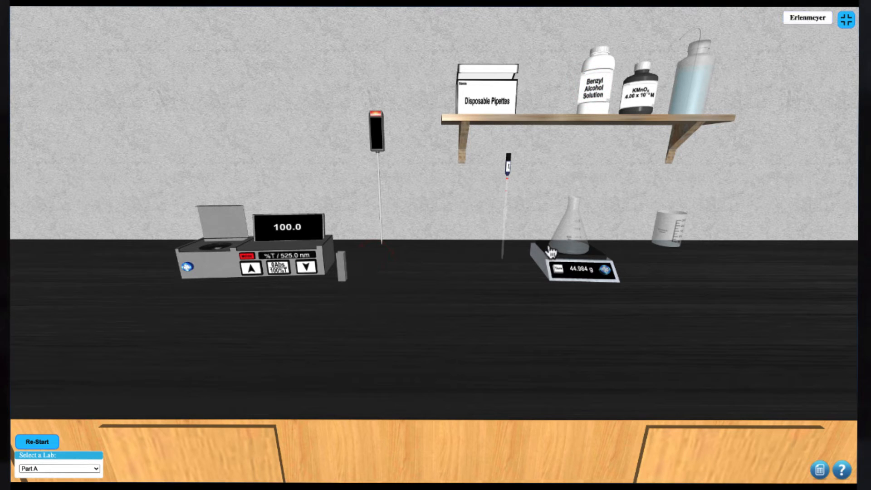
{"action": "left_click", "coordinate": [575, 228]}
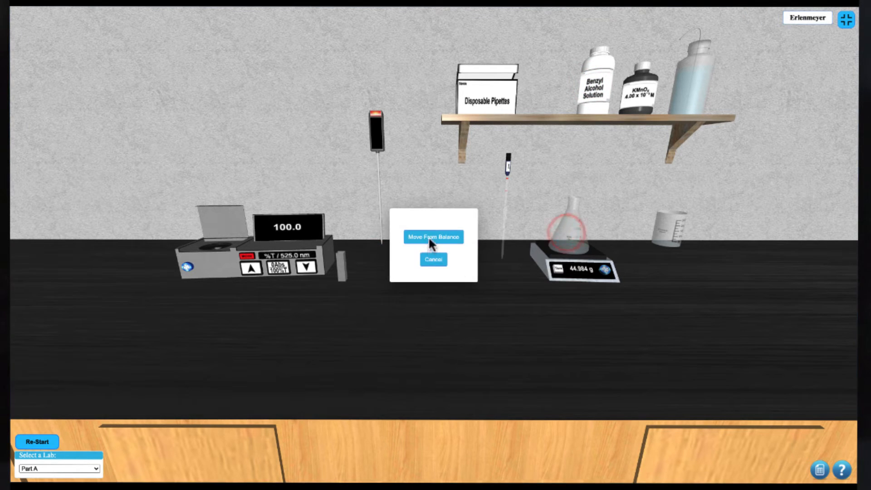
{"action": "left_click", "coordinate": [433, 236]}
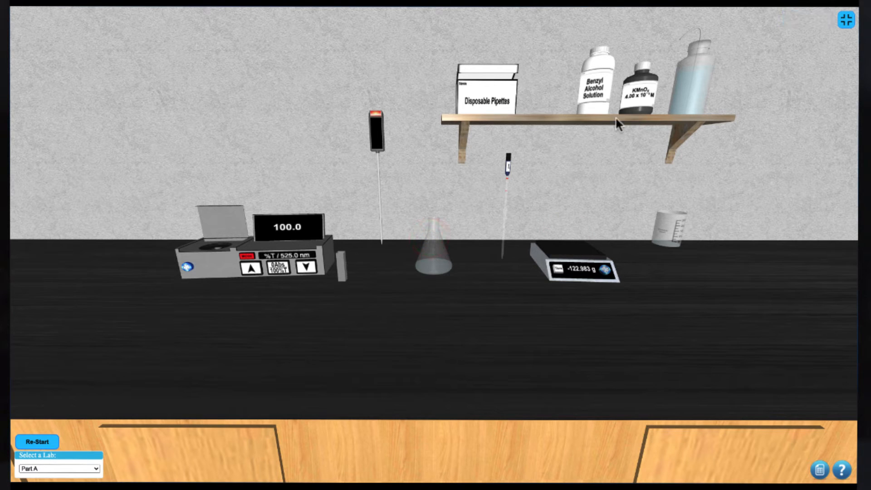
Add KMnO4 to the flask, start the timer, shake it, and insert a thermometer (22.8 °C).
{"action": "left_click", "coordinate": [641, 89]}
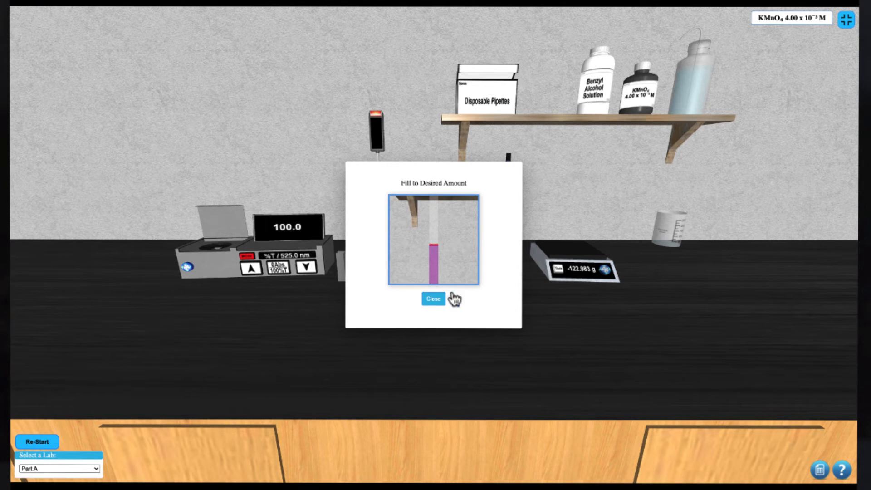
{"action": "left_click", "coordinate": [434, 299]}
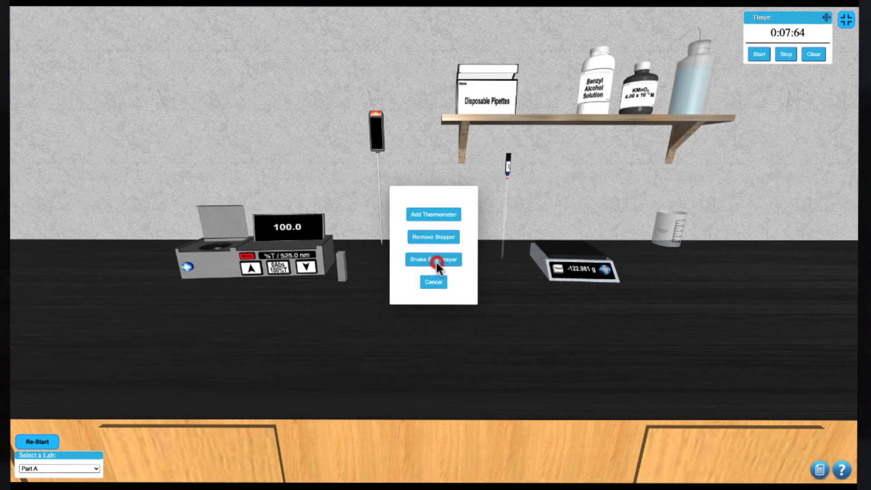
{"action": "left_click", "coordinate": [433, 259]}
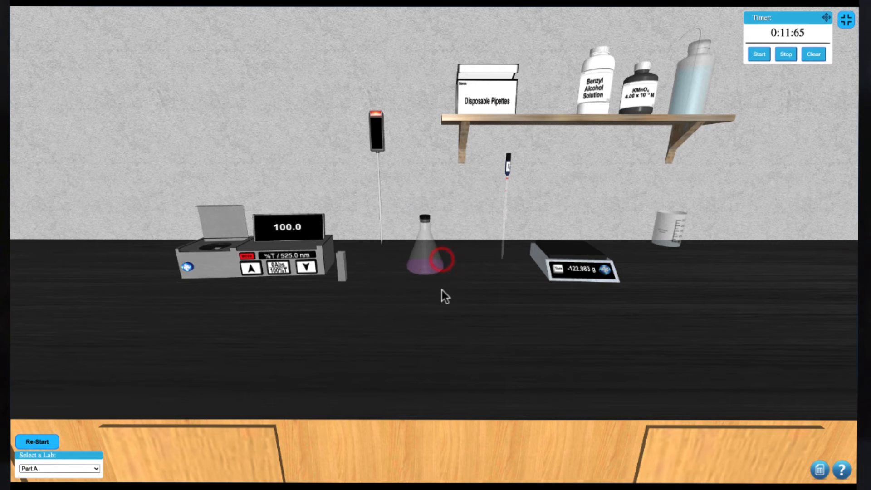
{"action": "left_click", "coordinate": [439, 260]}
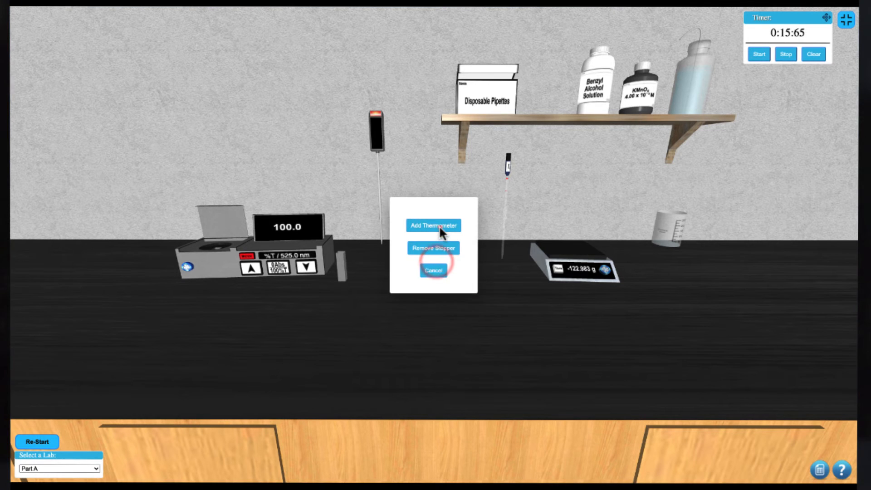
{"action": "left_click", "coordinate": [433, 225]}
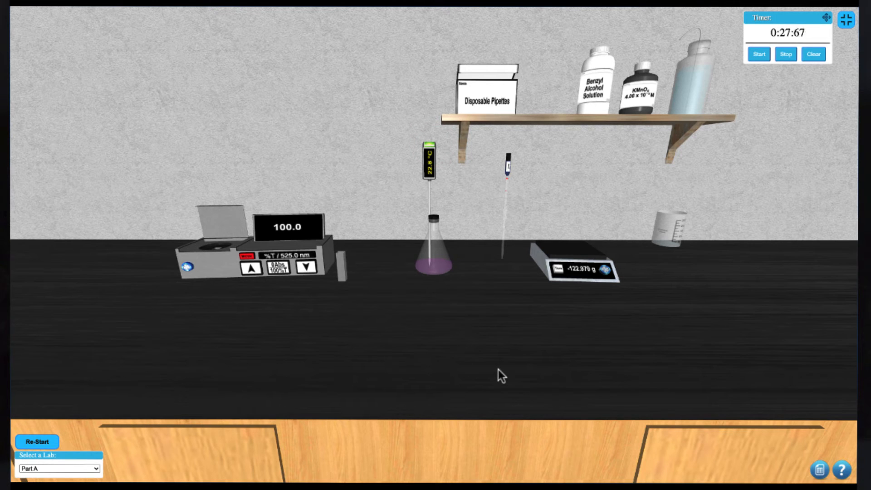
{"action": "mouse_move", "coordinate": [494, 280]}
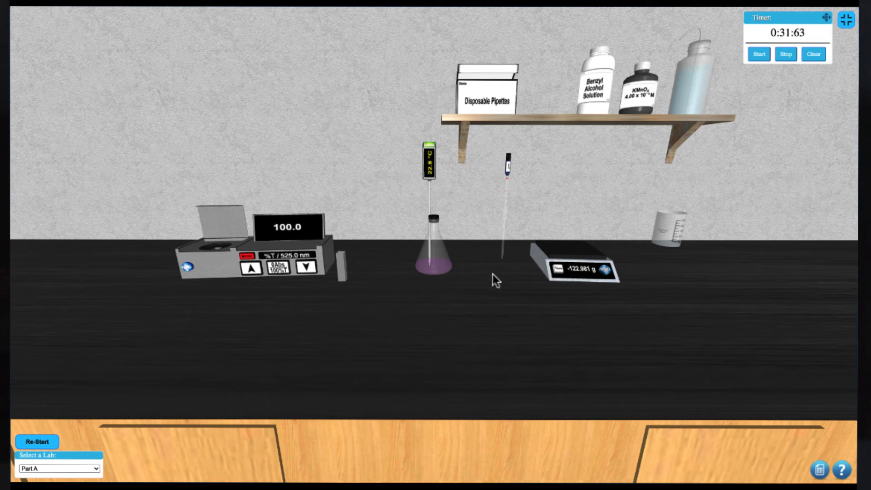
Pipette reaction mixture into a cuvette and measure it in the spectrophotometer (12.2 %T).
{"action": "left_click", "coordinate": [428, 161]}
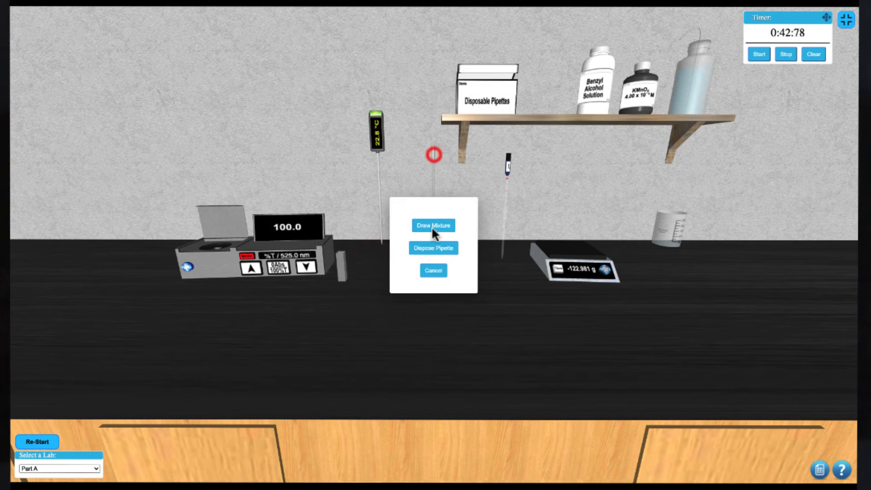
{"action": "left_click", "coordinate": [433, 225]}
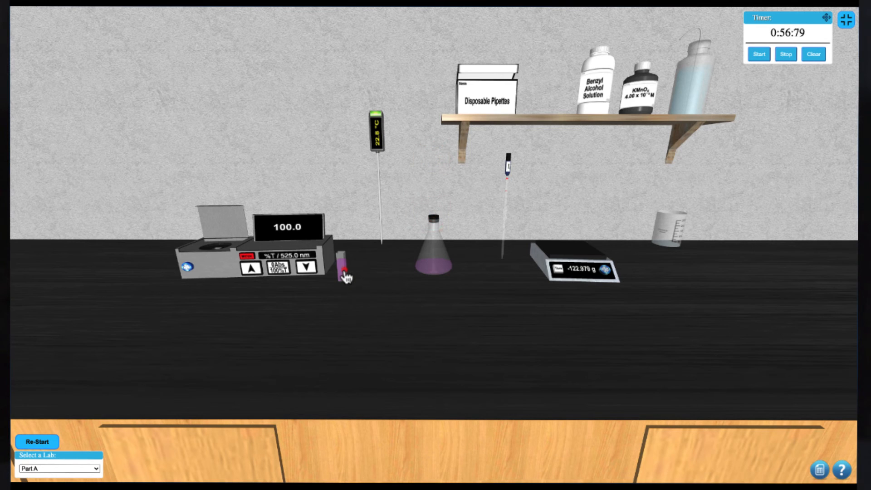
{"action": "left_click", "coordinate": [343, 272]}
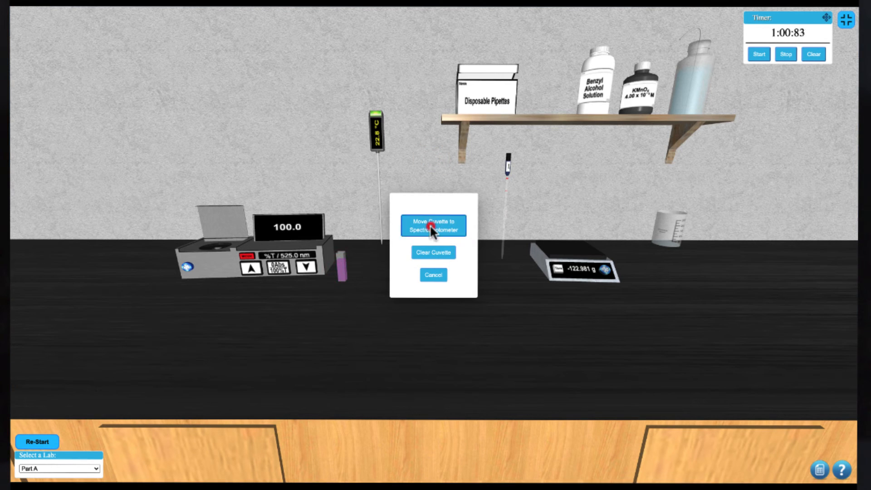
{"action": "left_click", "coordinate": [433, 226]}
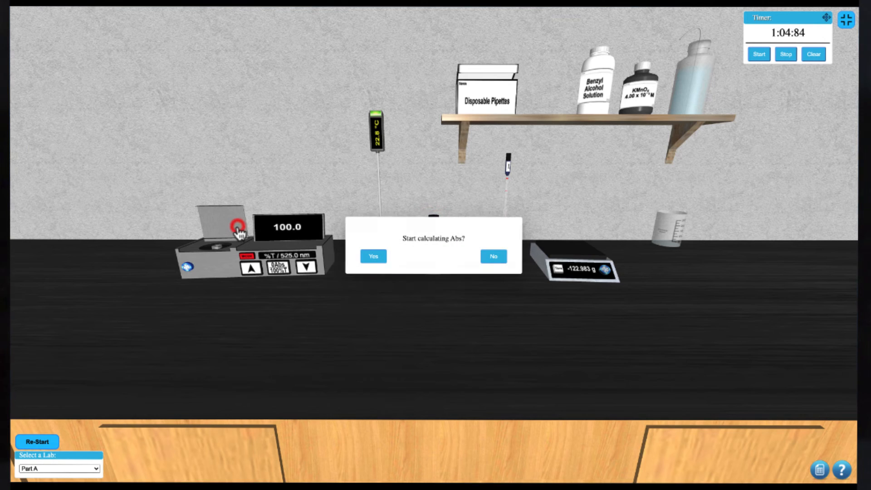
{"action": "left_click", "coordinate": [374, 256]}
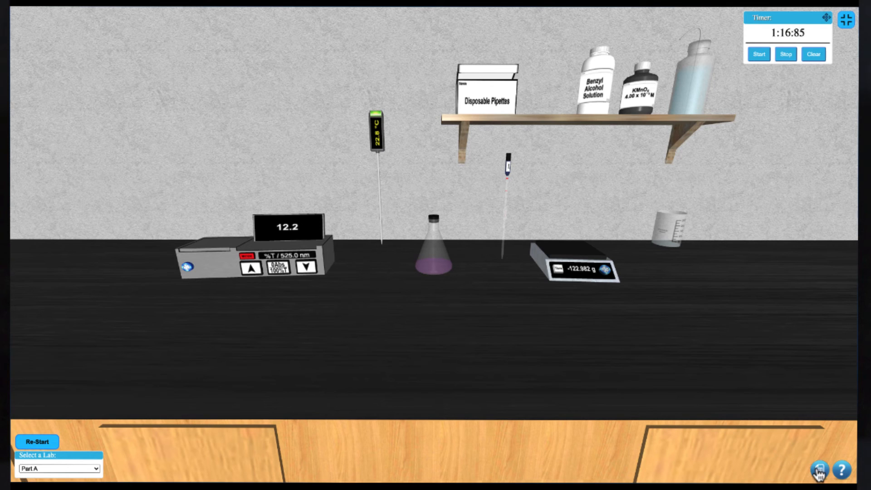
Log absorbance data points 0.909 at 84 s and 0.905 at 98 s in the data table.
{"action": "left_click", "coordinate": [817, 475]}
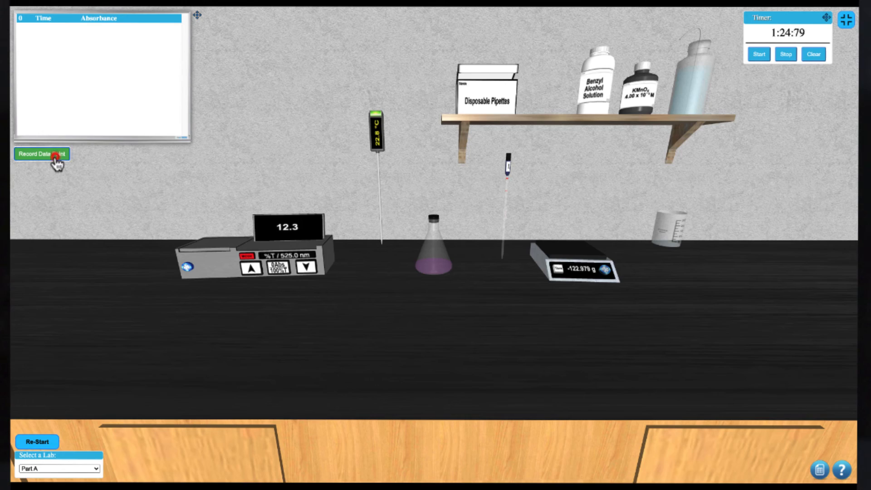
{"action": "left_click", "coordinate": [41, 154]}
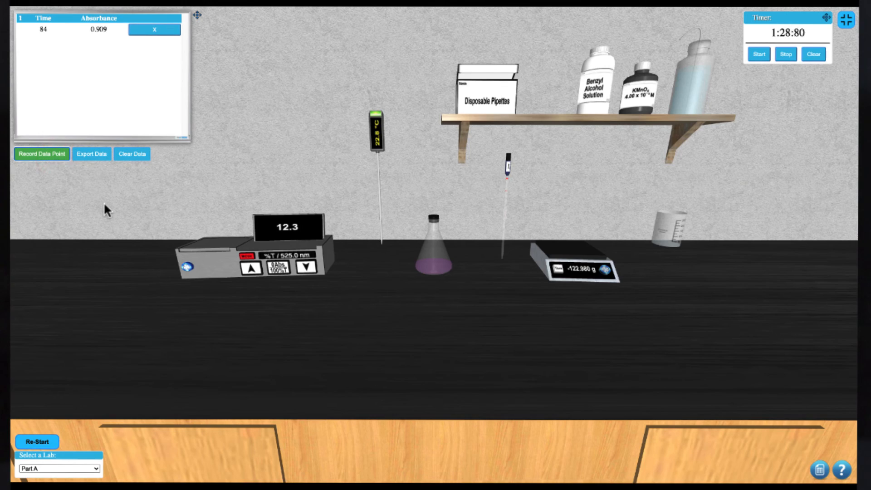
{"action": "left_click", "coordinate": [91, 154]}
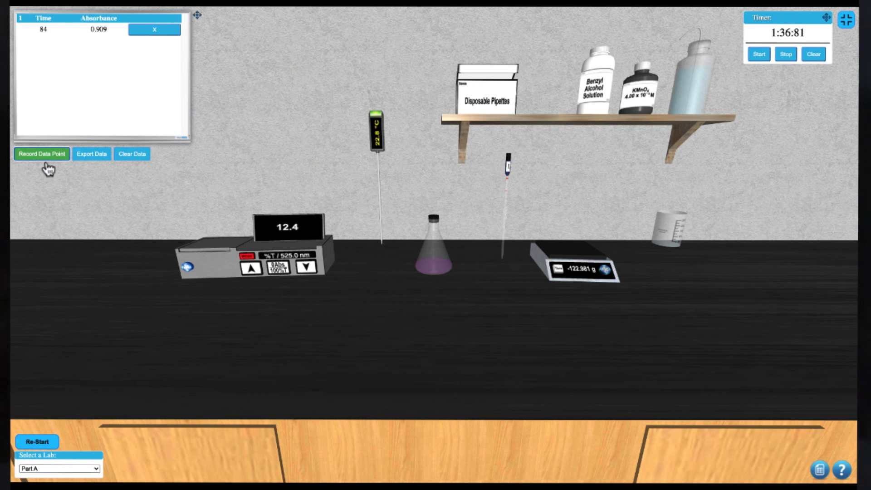
{"action": "left_click", "coordinate": [41, 154]}
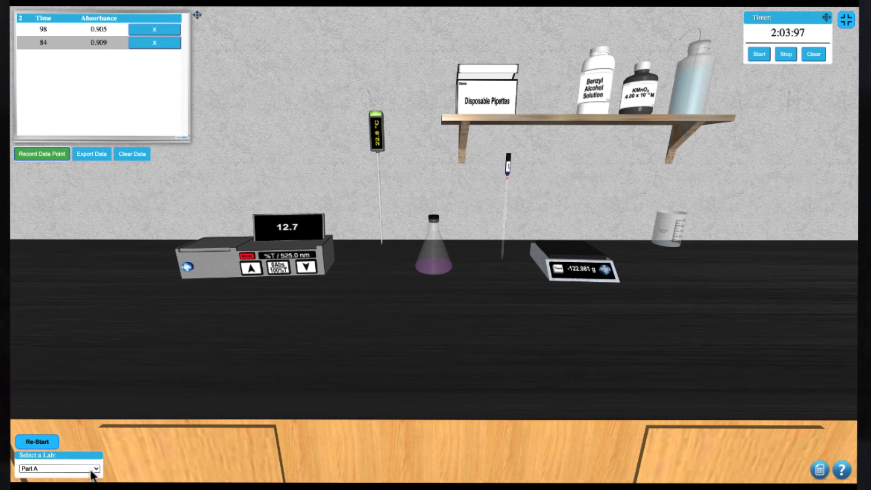
{"action": "left_click", "coordinate": [51, 476]}
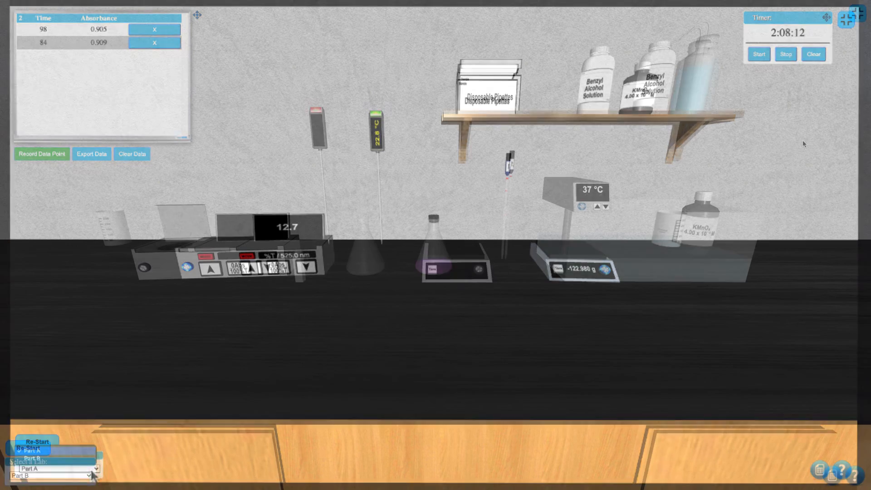